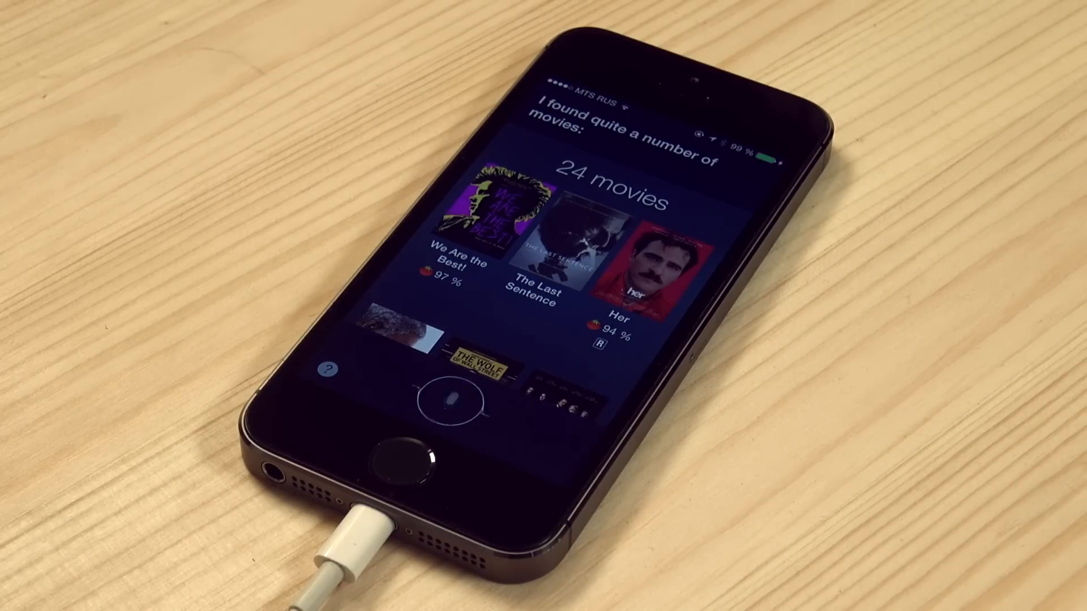
scroll("down", 3)
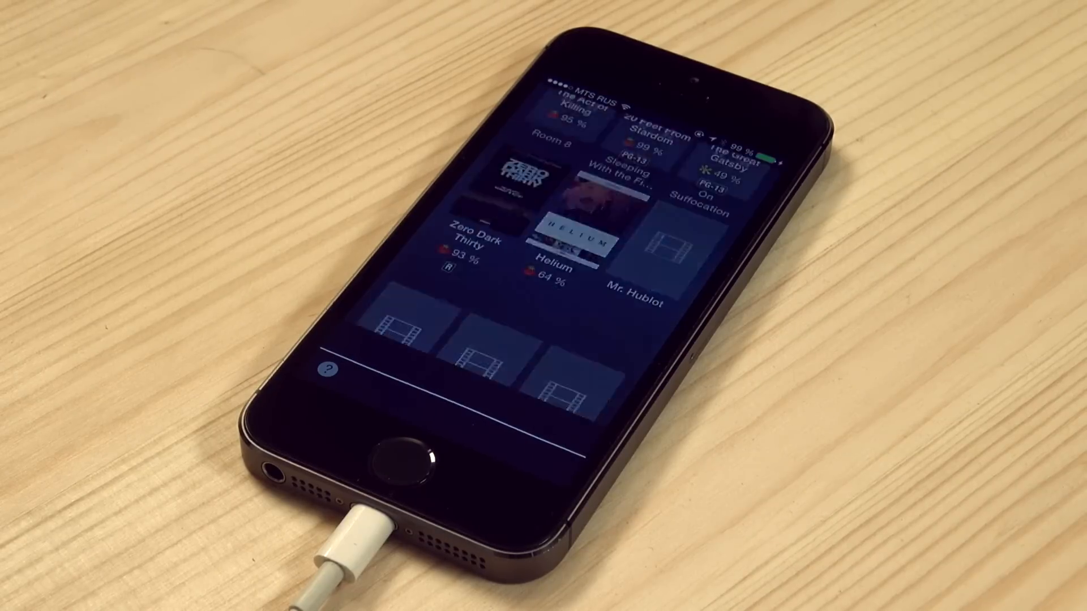